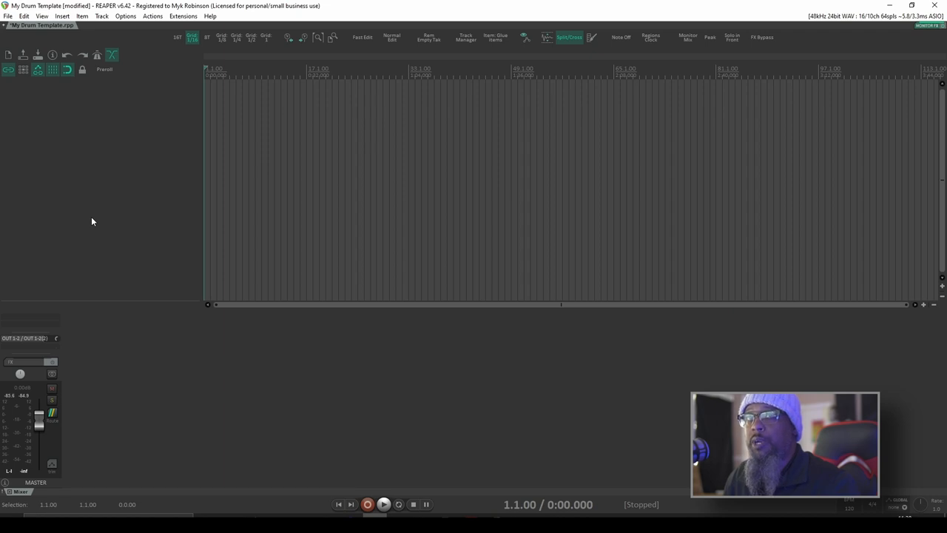
mouse_move(70, 176)
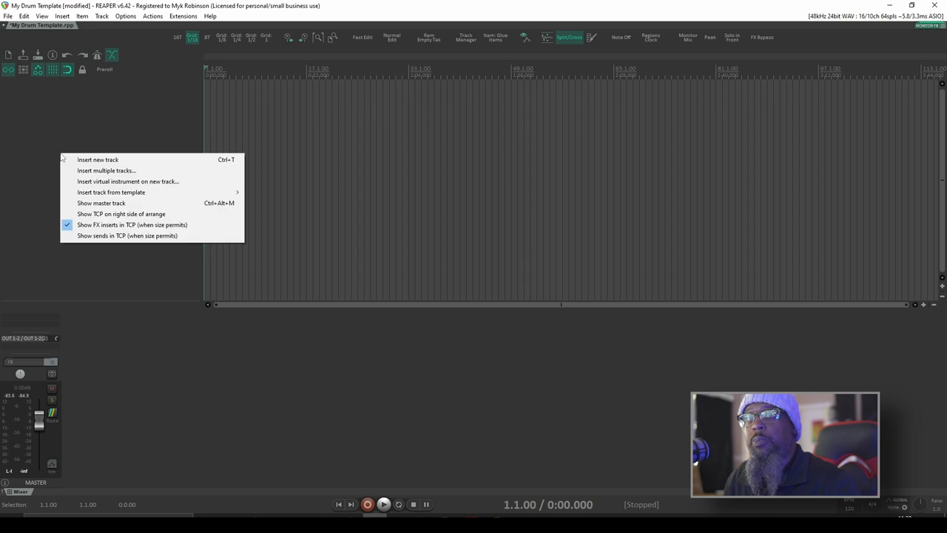
mouse_move(111, 192)
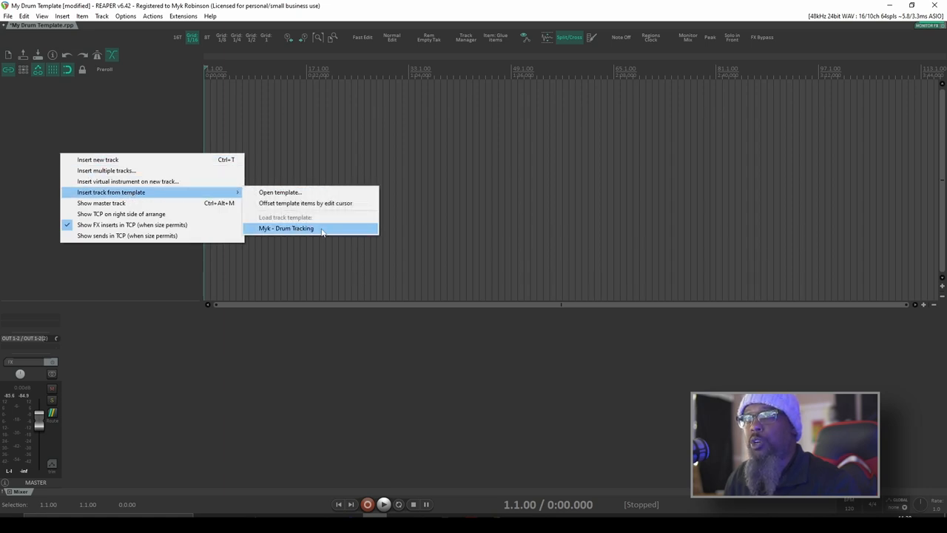
Insert the drum tracking track template: Drums bus, snare, kick, toms, overheads and rooms
left_click(285, 228)
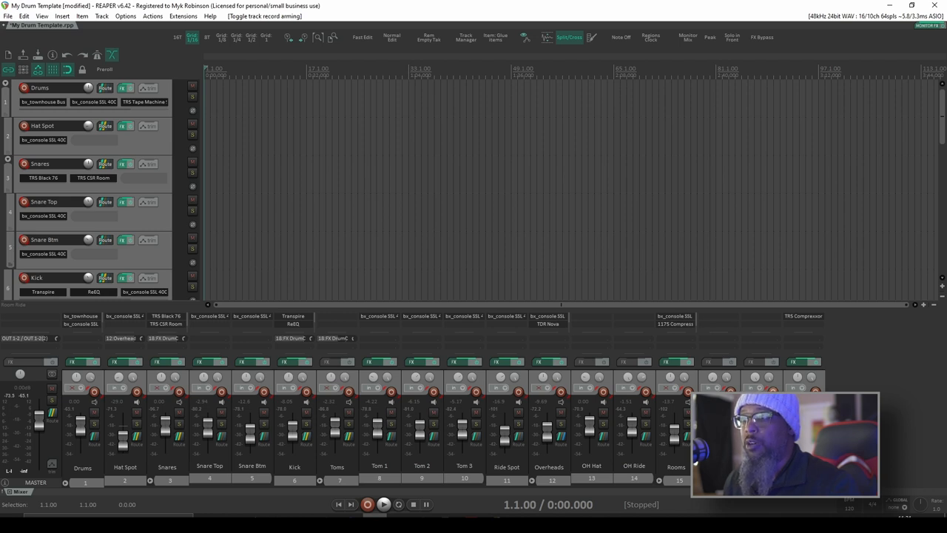
mouse_move(613, 400)
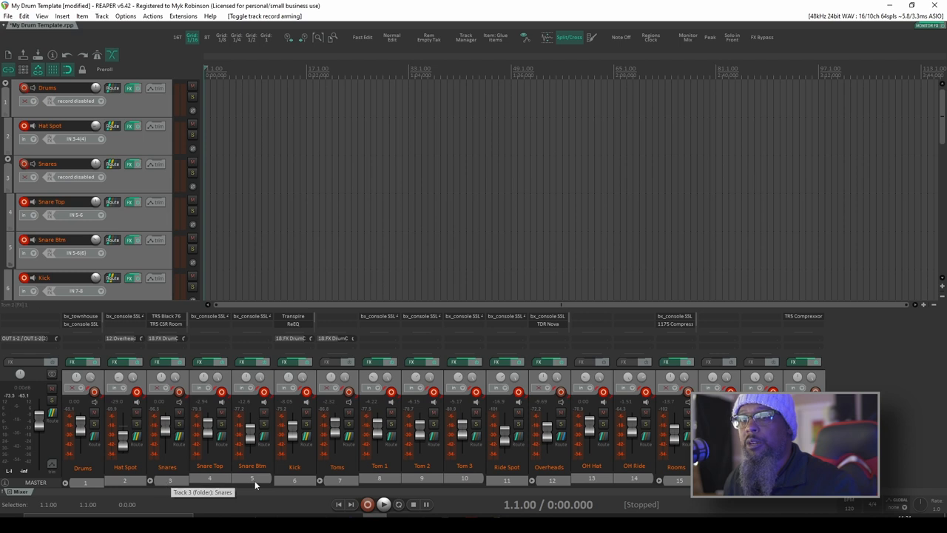
mouse_move(142, 443)
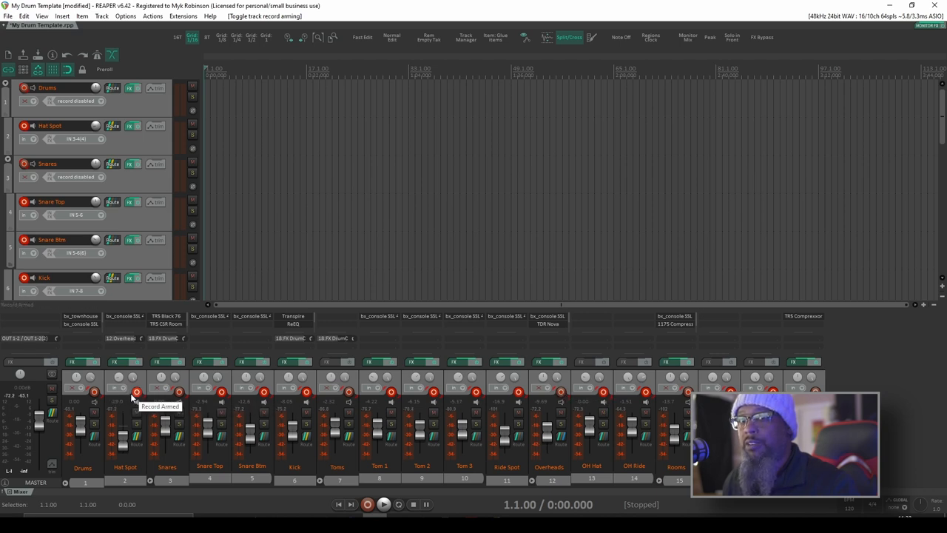
mouse_move(666, 398)
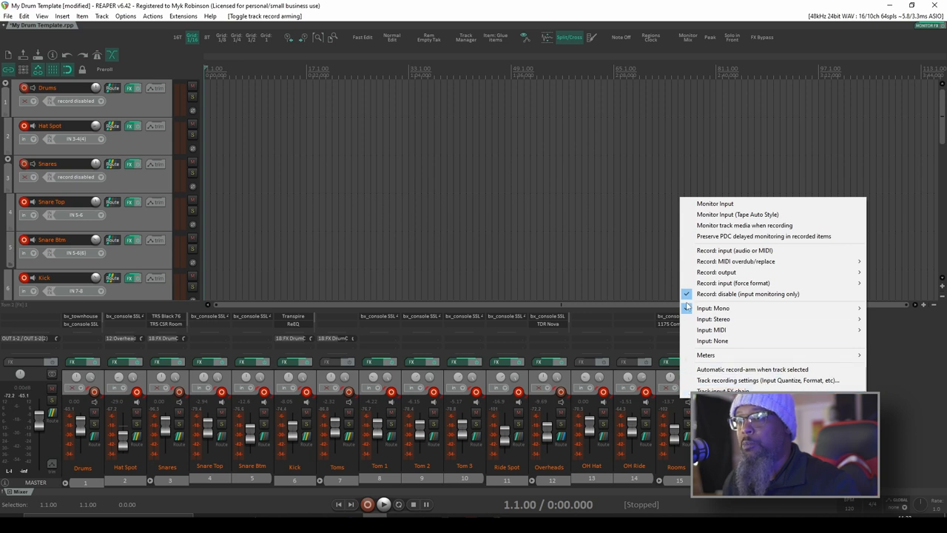
mouse_move(747, 294)
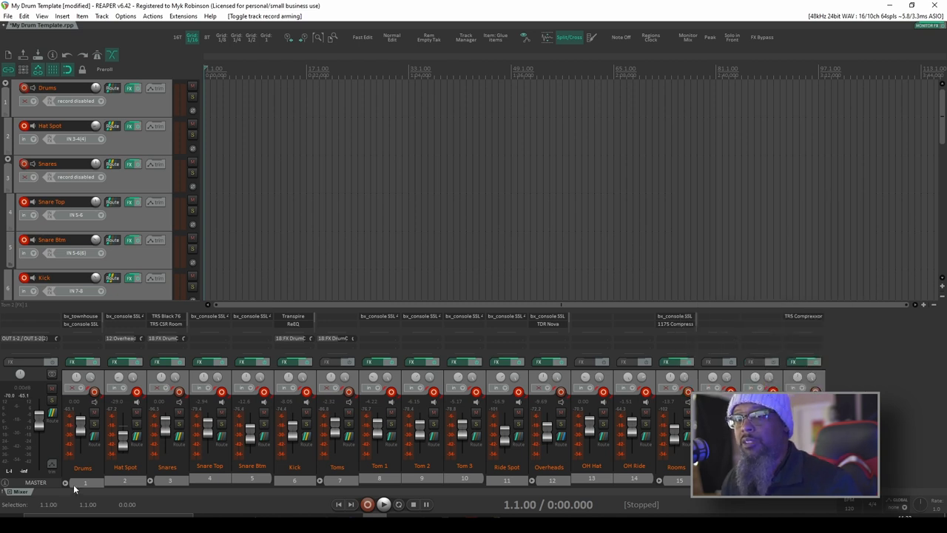
Scroll down the track area after removing the template's drum tracks
scroll("down", 3)
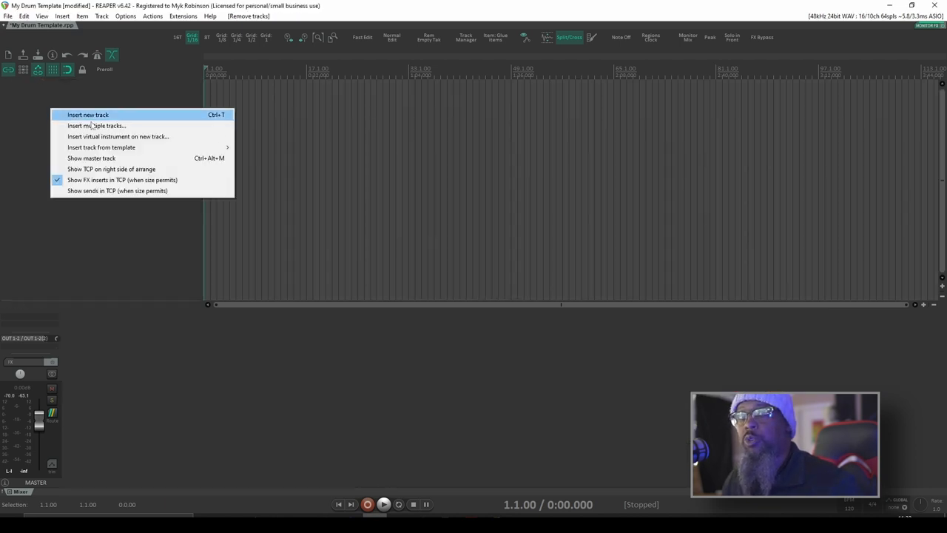
Insert 10 tracks named Drums (Drums 1–10) and extend the selection to Drums 3
left_click(96, 125)
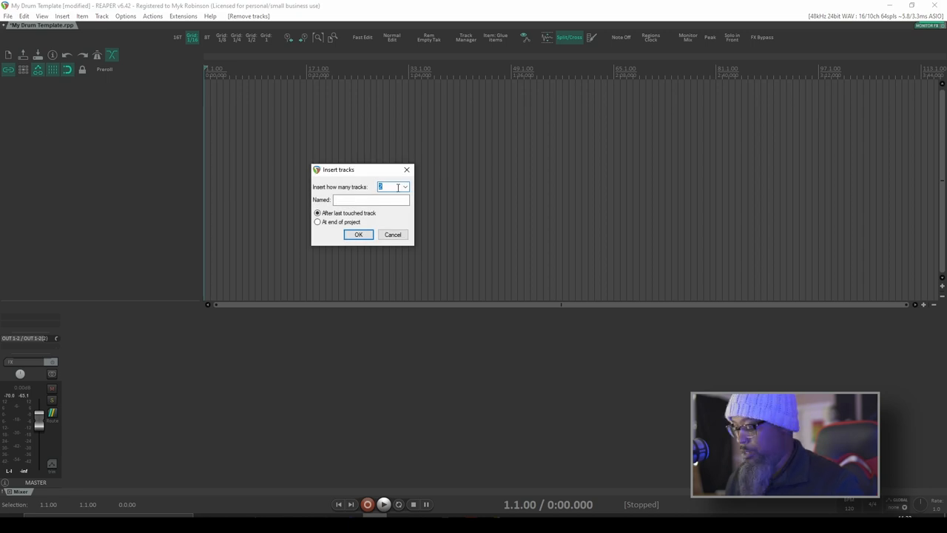
type("10")
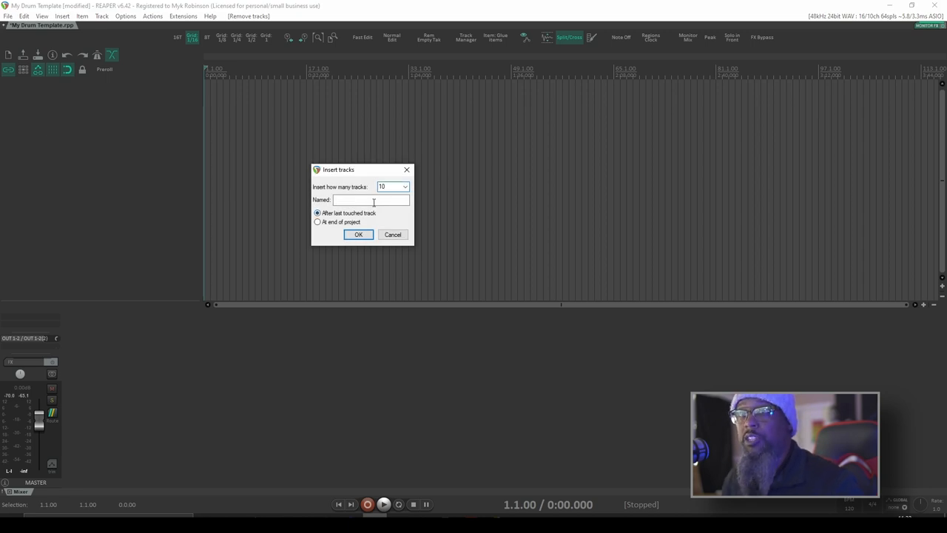
type("Drums")
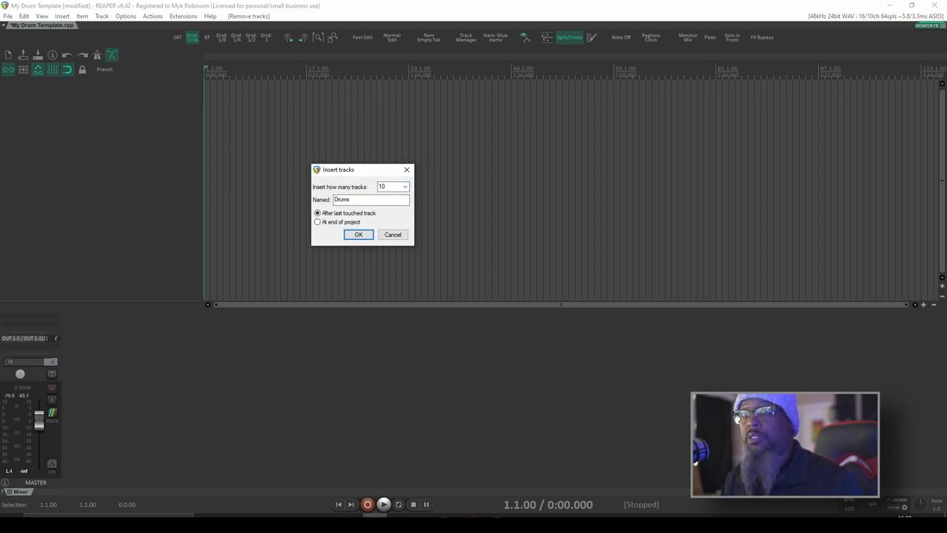
left_click(358, 235)
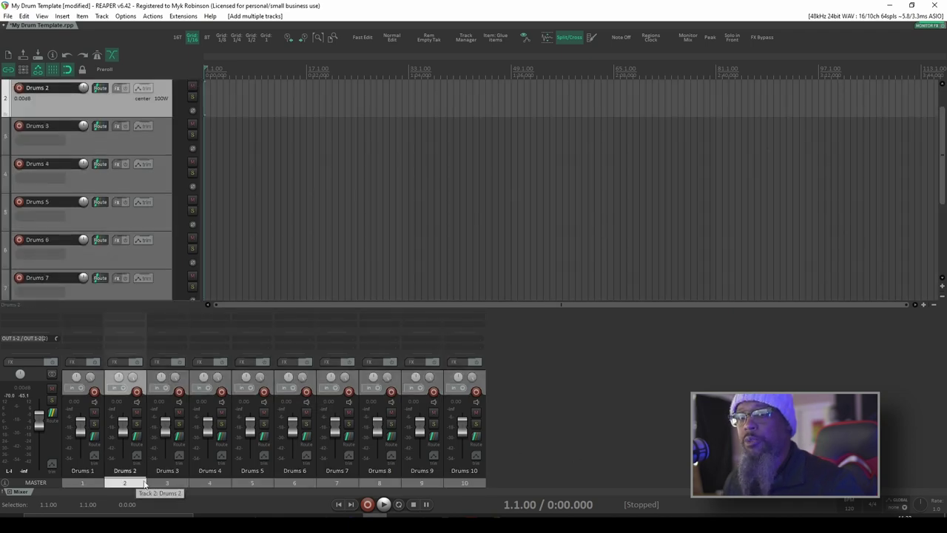
left_click(168, 471)
type("Snar")
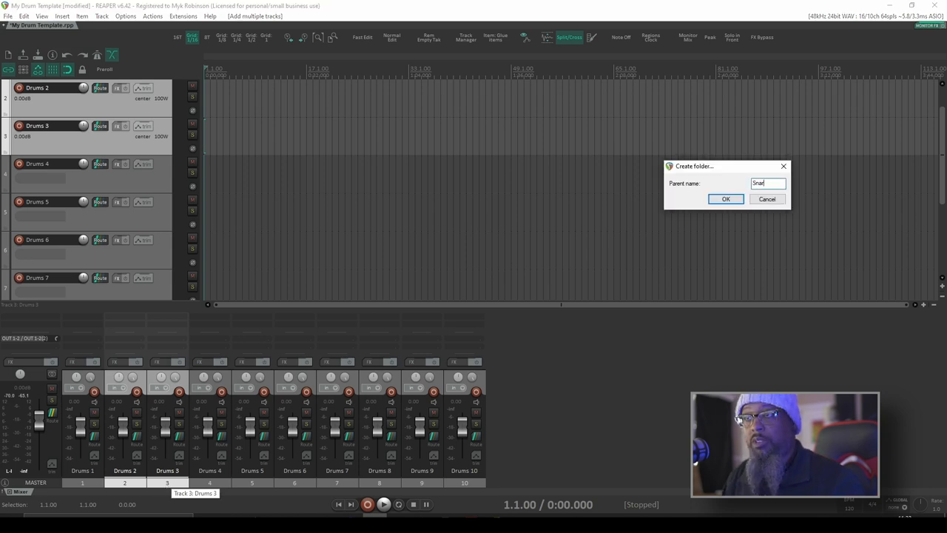
Create the Snares folder and the Overheads folder around the selected Drums tracks
left_click(725, 198)
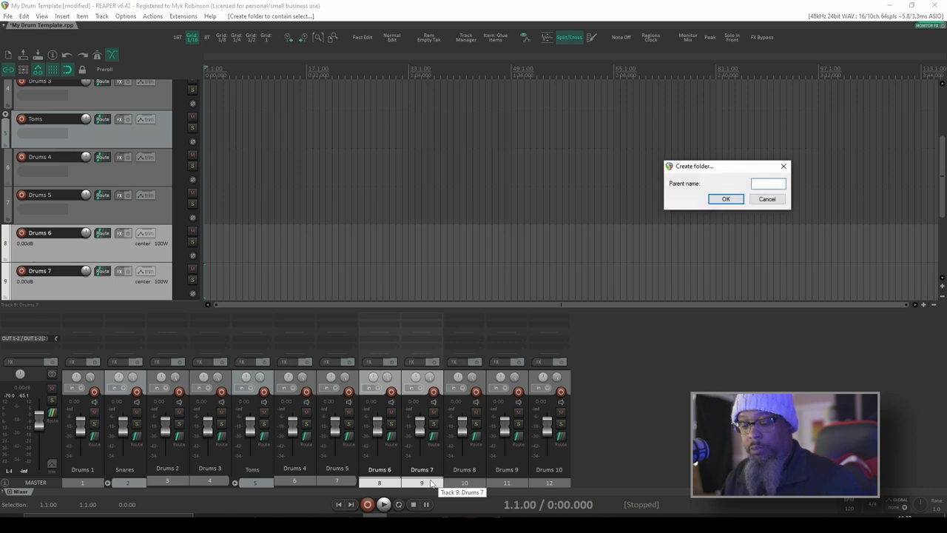
type("Overha")
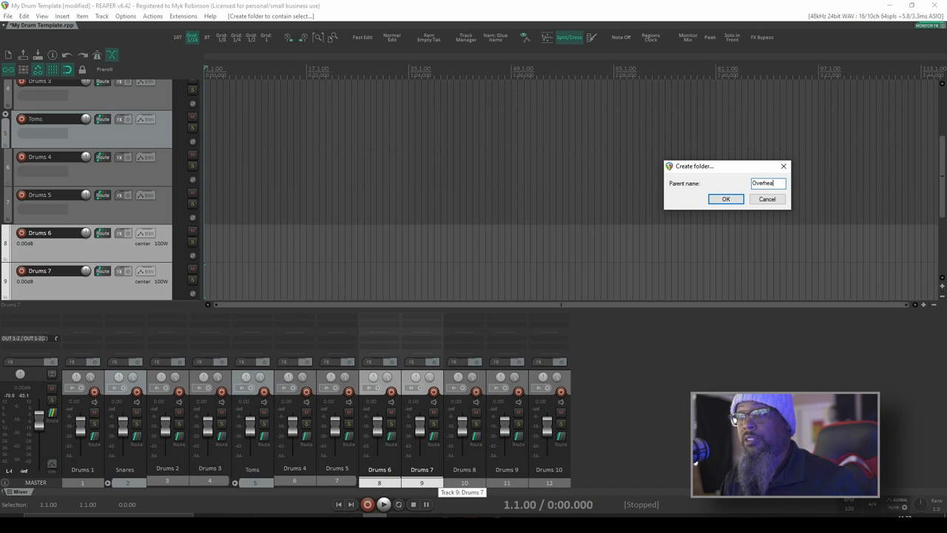
left_click(725, 198)
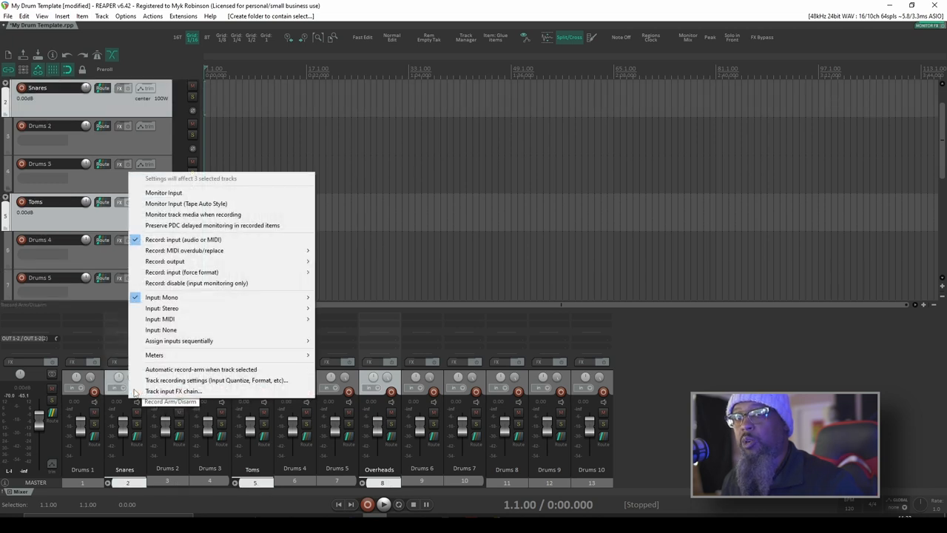
mouse_move(196, 282)
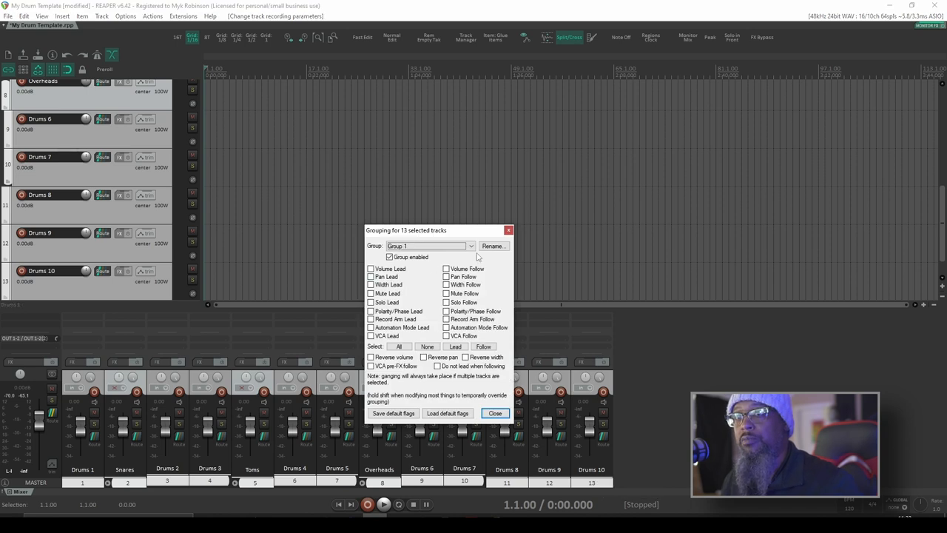
Enable Record Arm Lead and Follow for the group and rename it 'Drum Record/A'
left_click(370, 319)
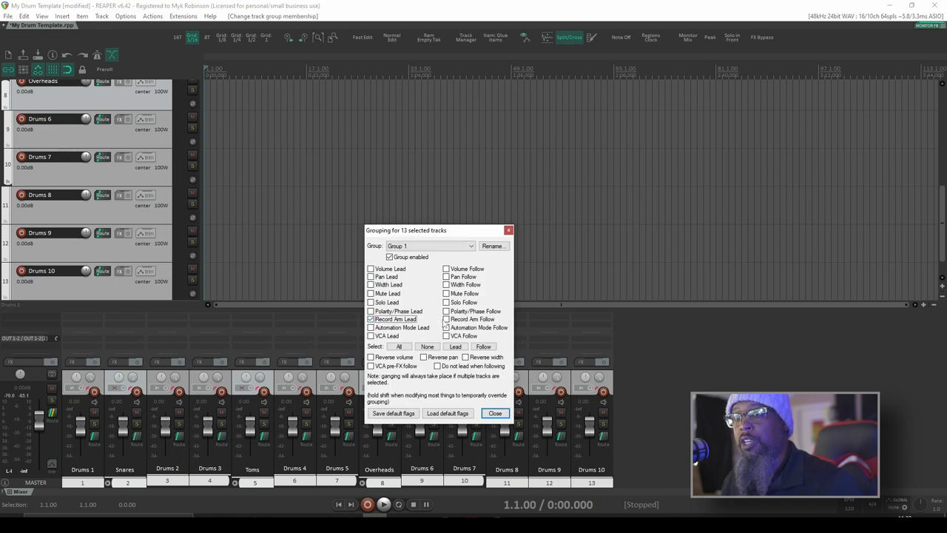
left_click(446, 319)
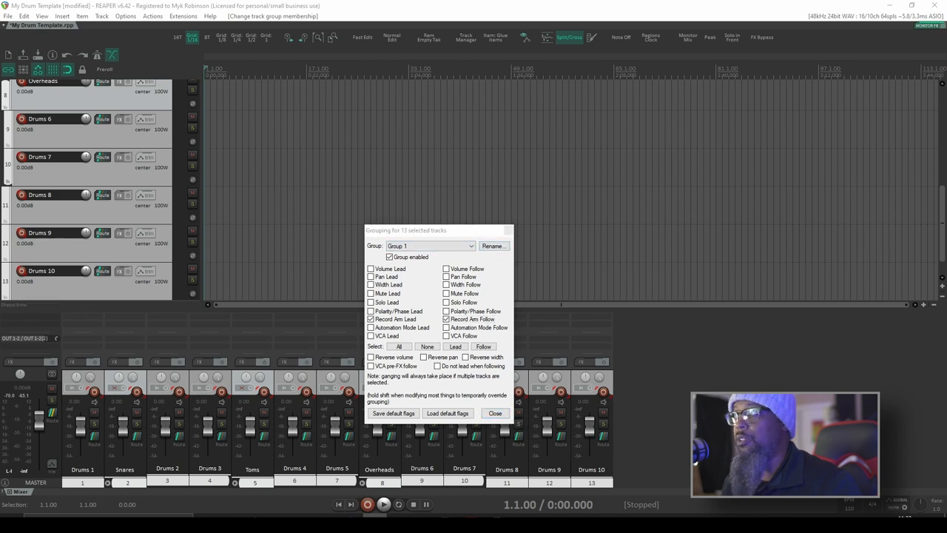
left_click(493, 246)
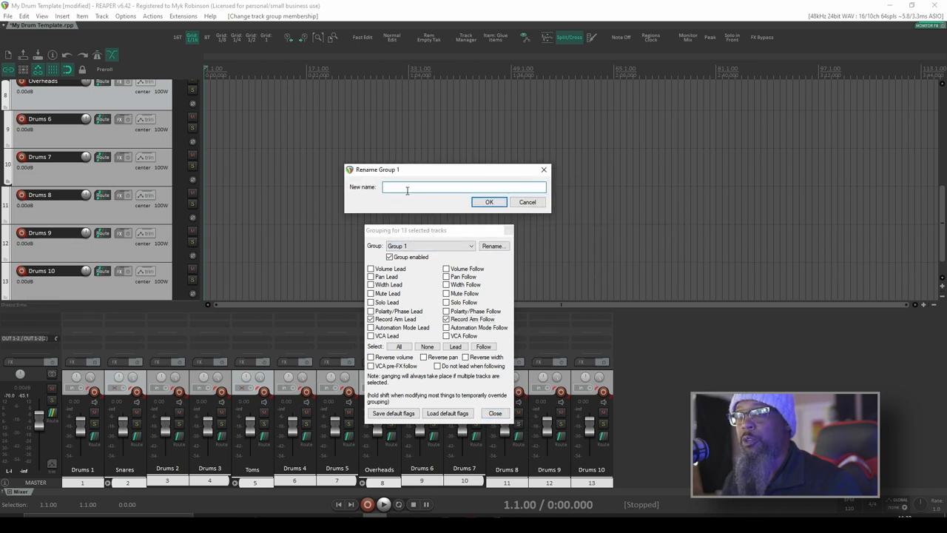
type("D")
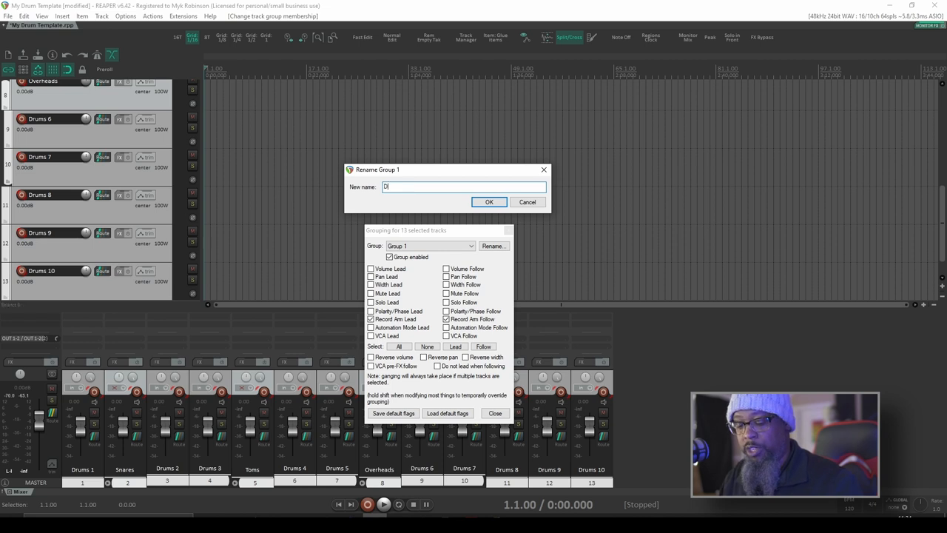
type("rum Record/A")
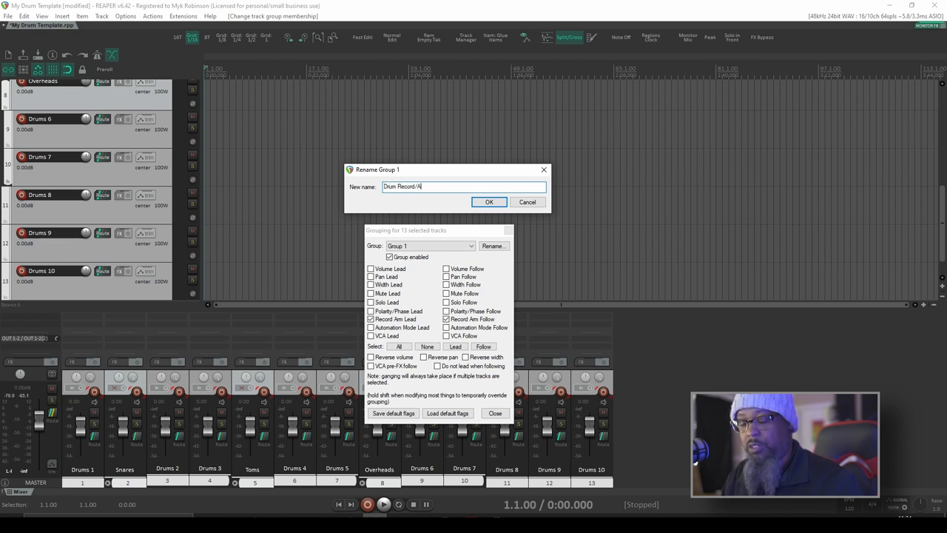
left_click(488, 201)
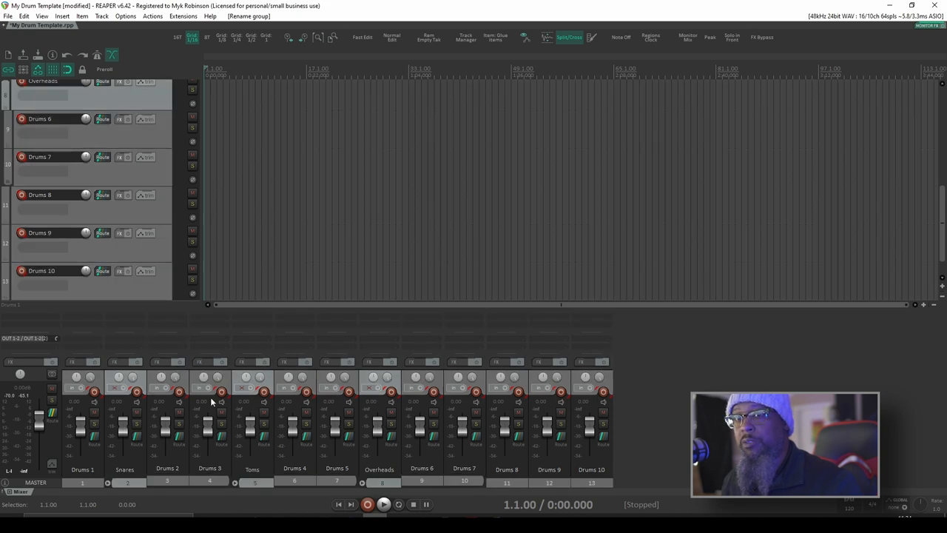
mouse_move(701, 390)
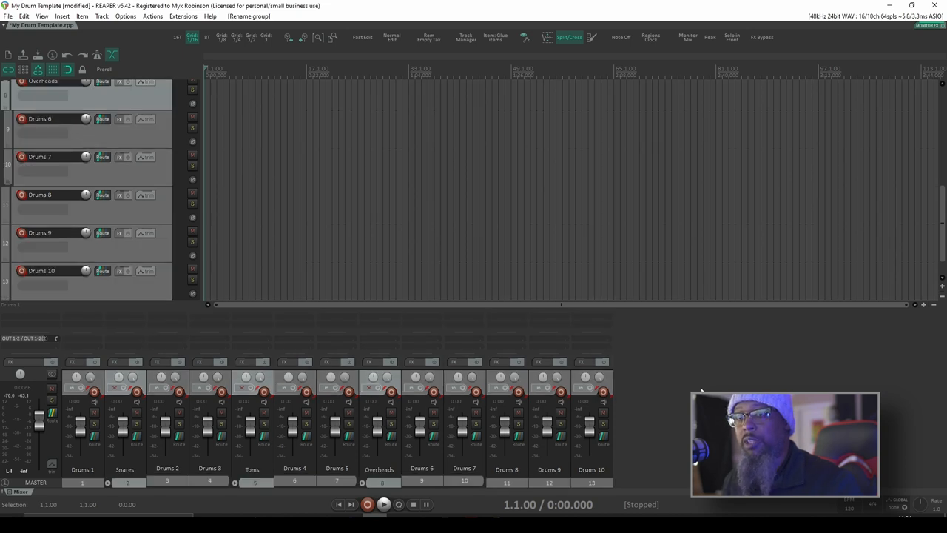
mouse_move(265, 392)
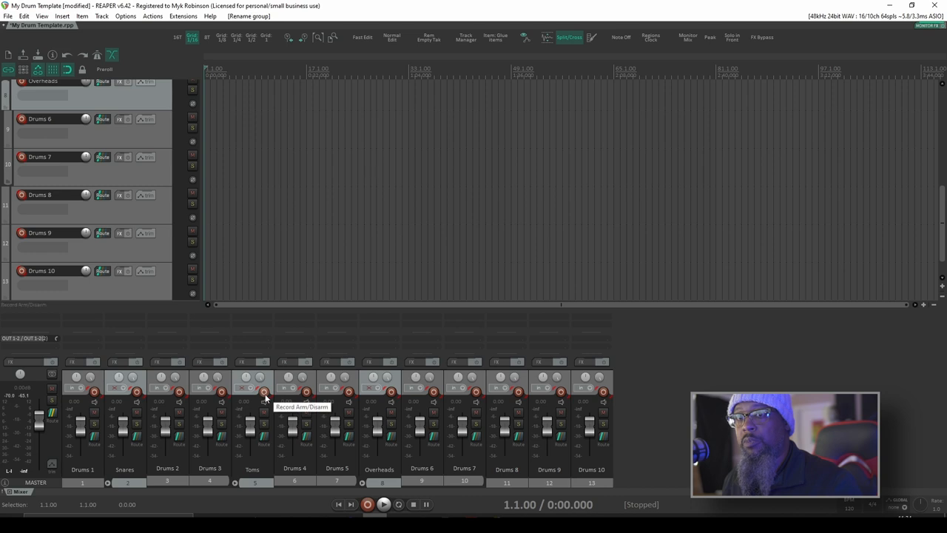
Arm the grouped drum tracks from the Toms record-arm button, then open a track menu
left_click(264, 392)
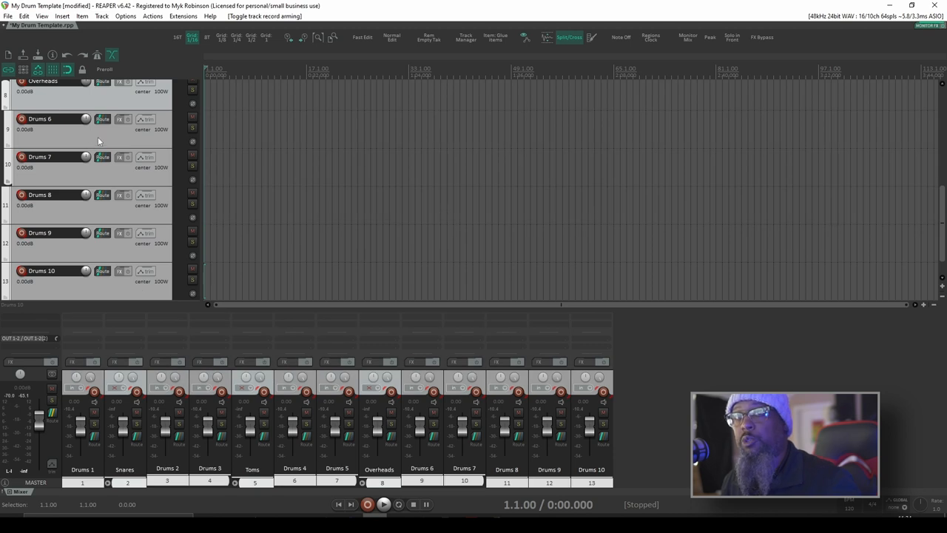
right_click(98, 141)
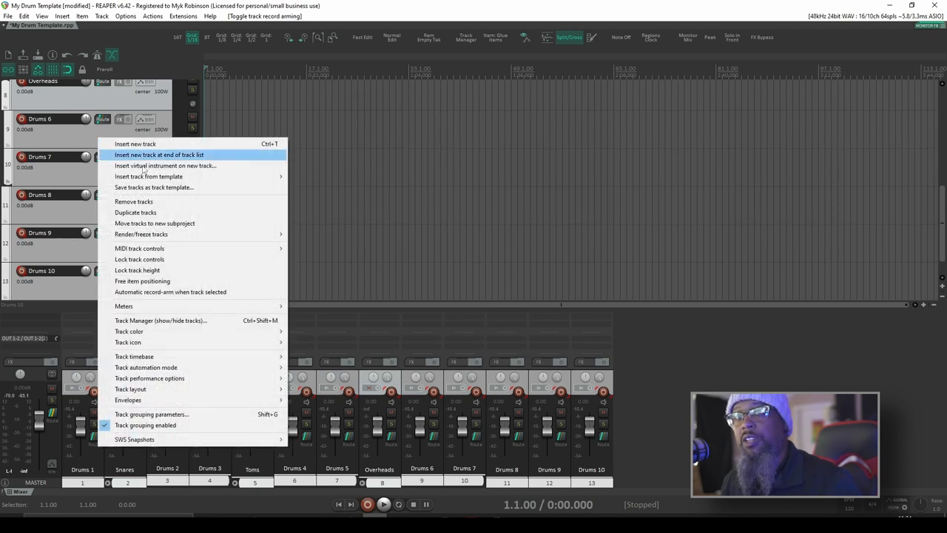